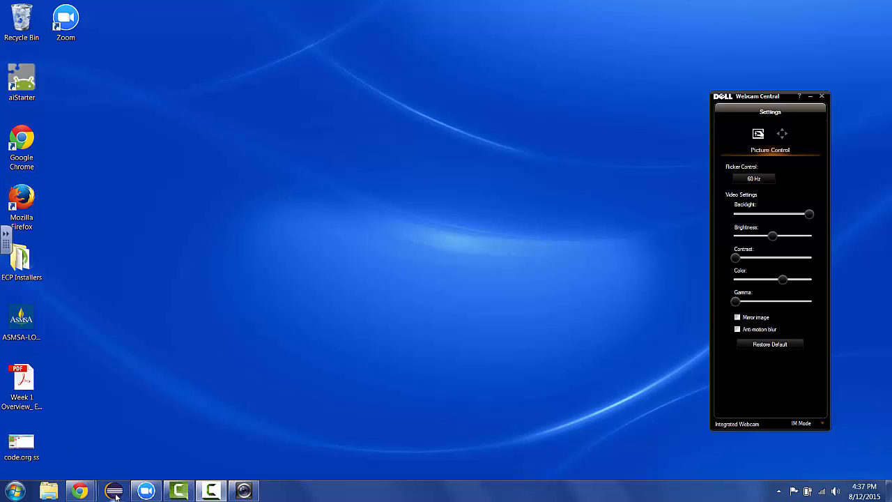
Launch Eclipse from the Start menu by searching 'ecl'
{"action": "left_click", "coordinate": [11, 491]}
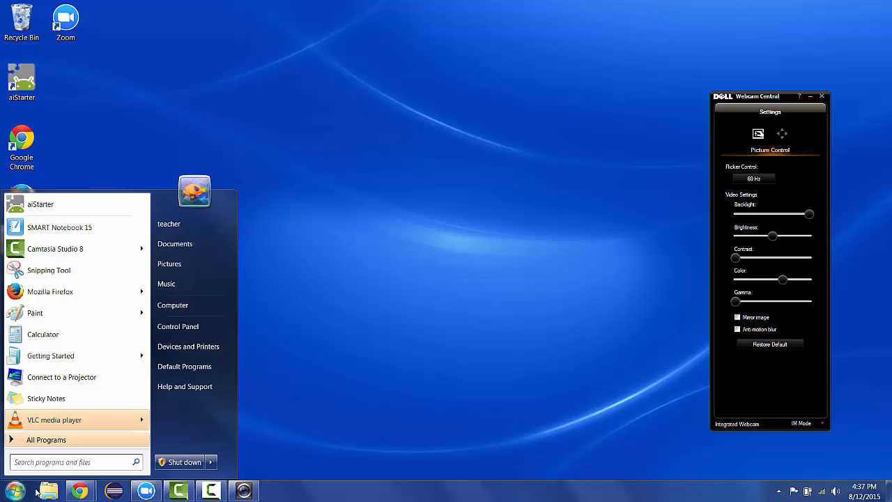
{"action": "type", "text": "ecl"}
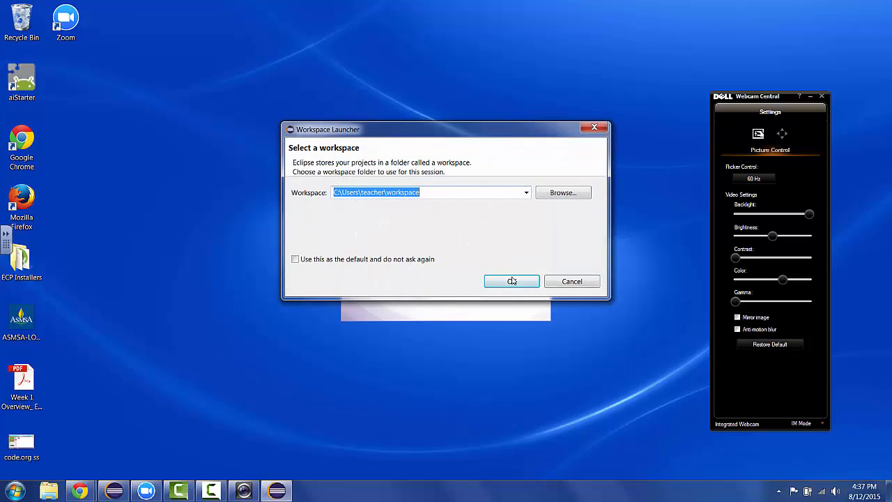
Accept the default workspace so Eclipse opens with Program.java
{"action": "left_click", "coordinate": [511, 282]}
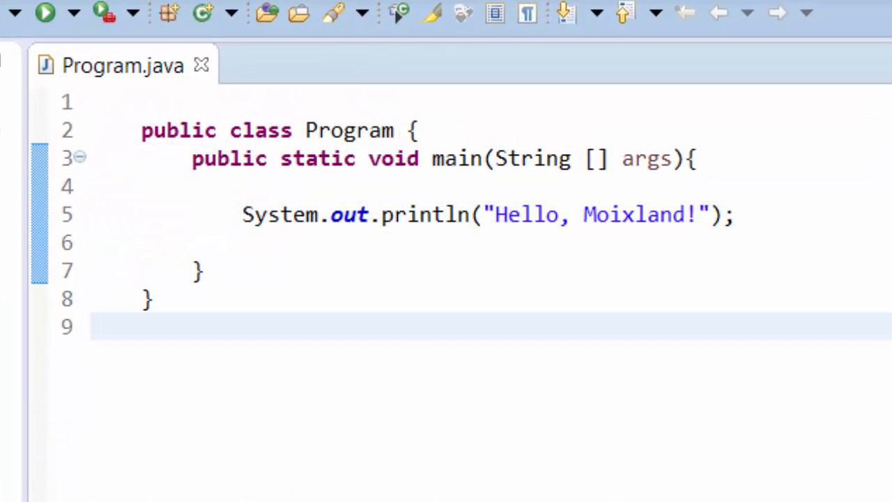
{"action": "mouse_move", "coordinate": [577, 285]}
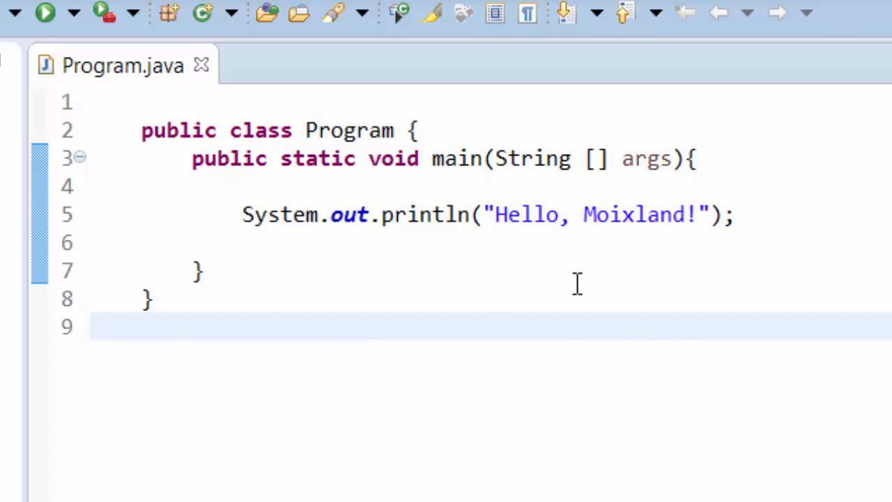
{"action": "mouse_move", "coordinate": [170, 94]}
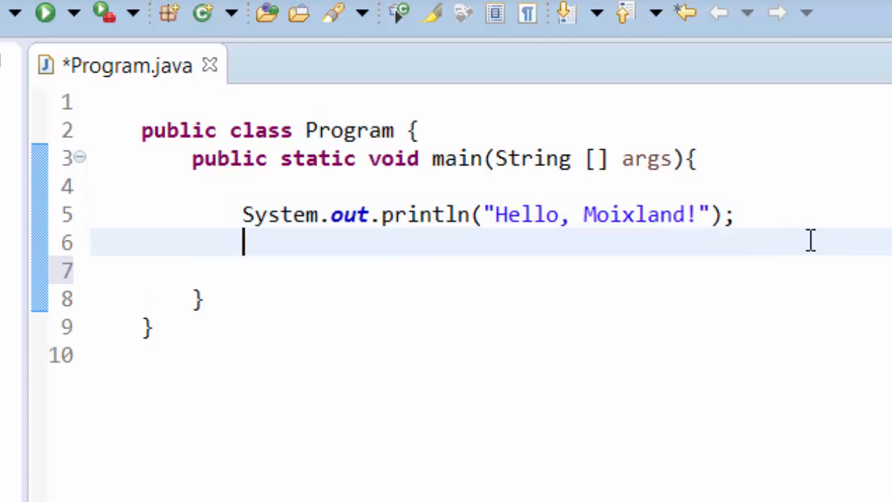
Add println statements for "THis is not a haiku." and "Vegetable." below the first
{"action": "type", "text": "System.out.println(\""}
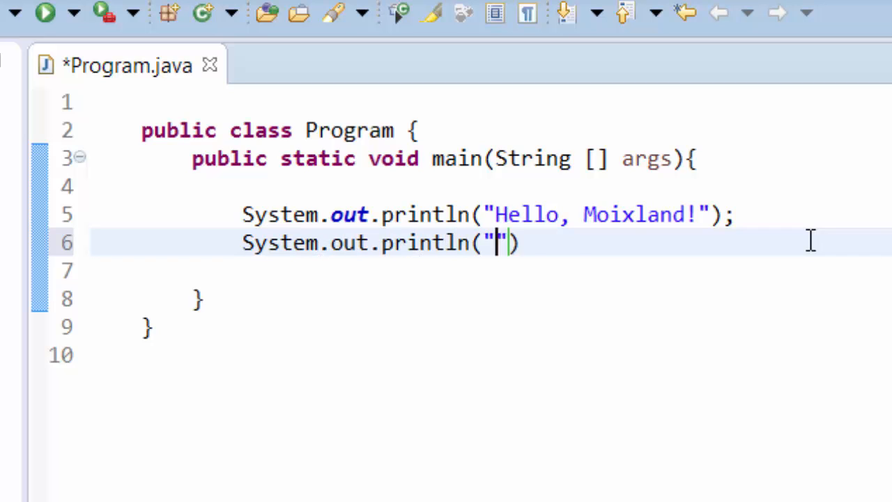
{"action": "type", "text": "THis is not a haiku."}
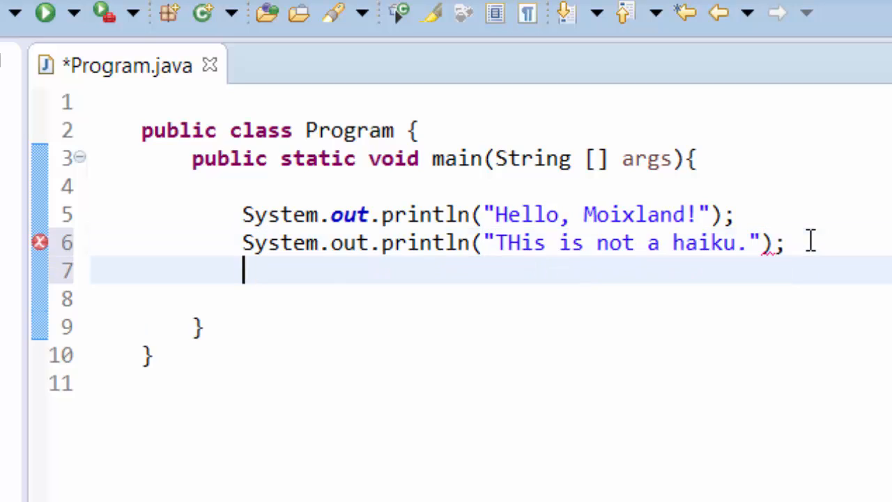
{"action": "type", "text": "System.out.printn"}
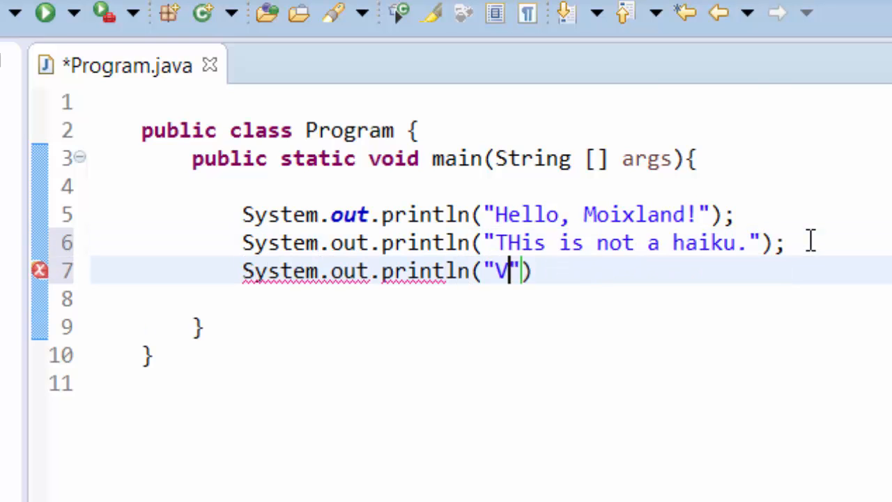
{"action": "type", "text": "egetable.\""}
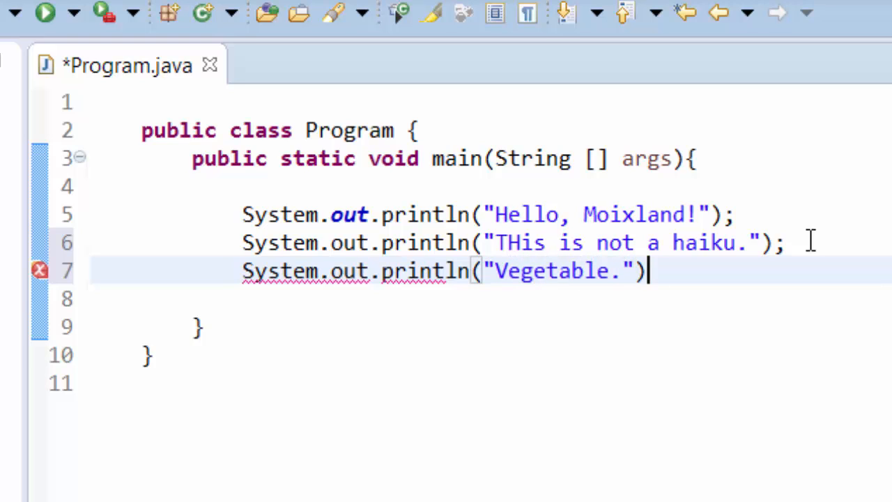
{"action": "type", "text": ";"}
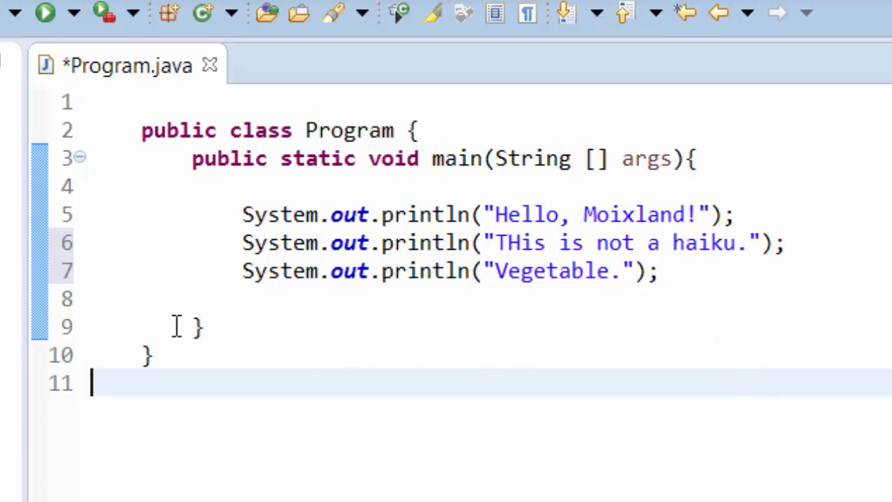
{"action": "left_click_drag", "start_coordinate": [393, 242], "coordinate": [202, 326]}
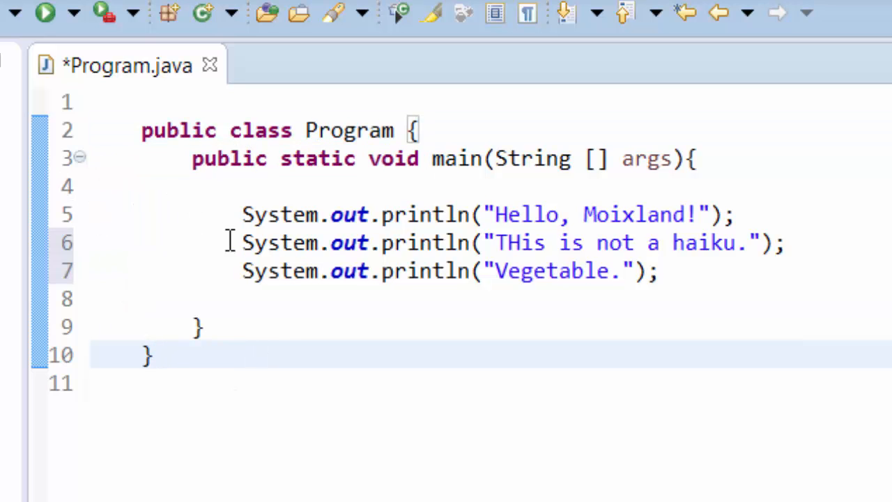
Insert blank lines separating the three println statements
{"action": "left_click", "coordinate": [195, 214]}
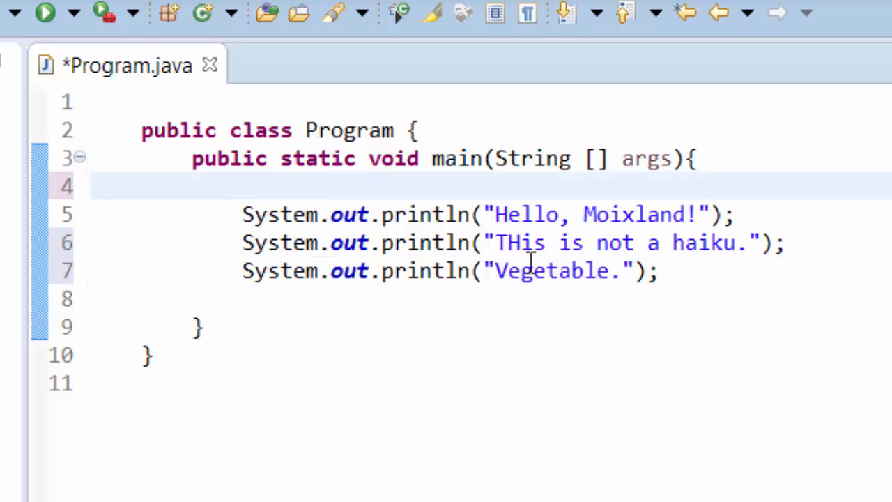
{"action": "left_click", "coordinate": [268, 186]}
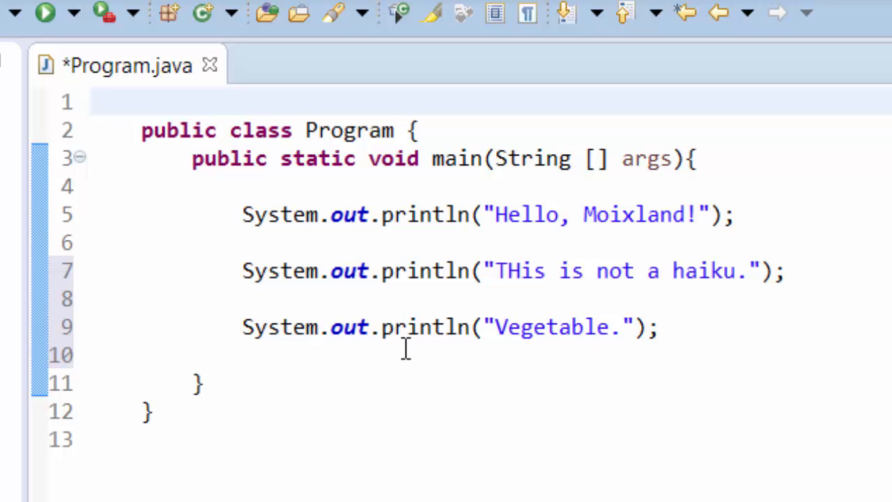
{"action": "mouse_move", "coordinate": [847, 209]}
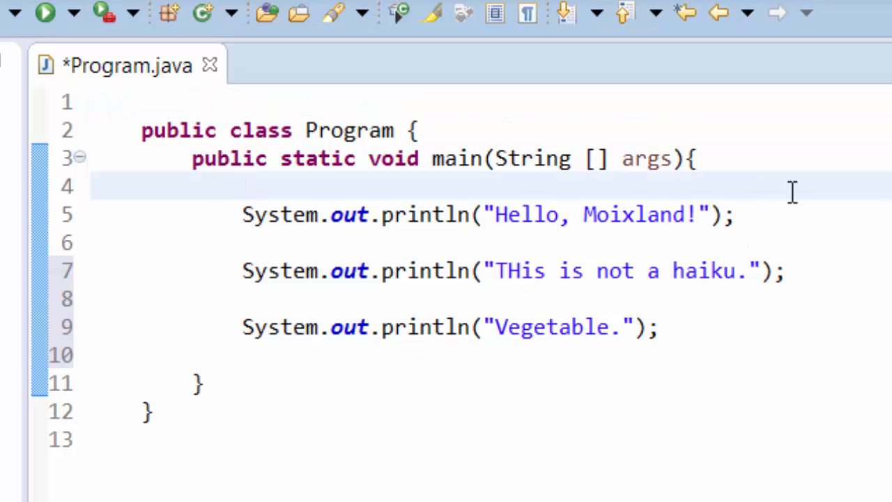
Add the comment //This is the first line of my haiku above the first println
{"action": "type", "text": "/"}
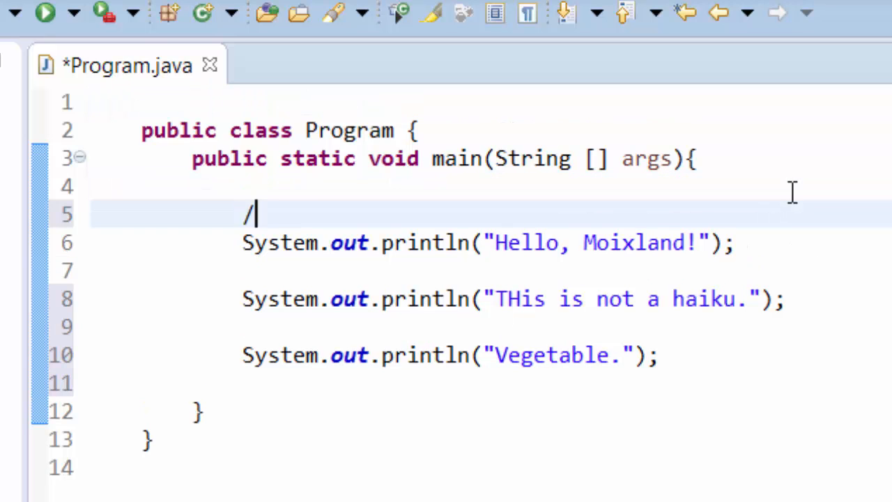
{"action": "type", "text": "/"}
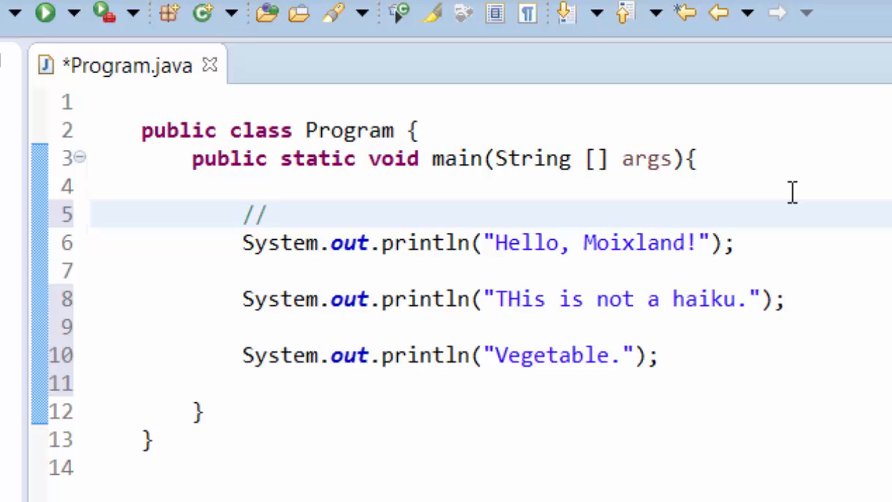
{"action": "type", "text": "This i"}
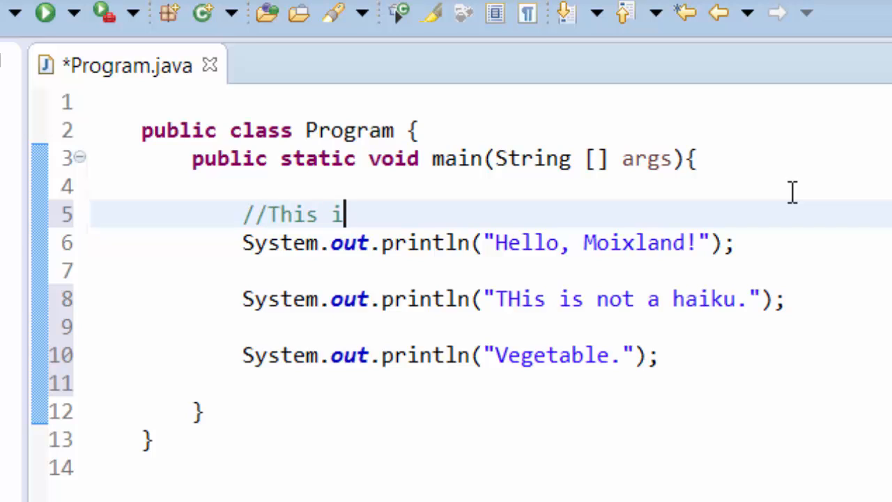
{"action": "type", "text": "s the first line of my"}
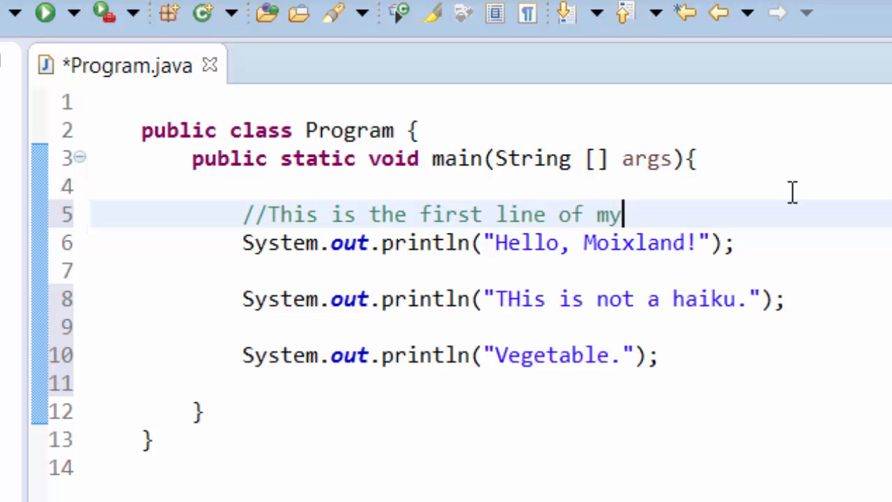
{"action": "type", "text": "haiku"}
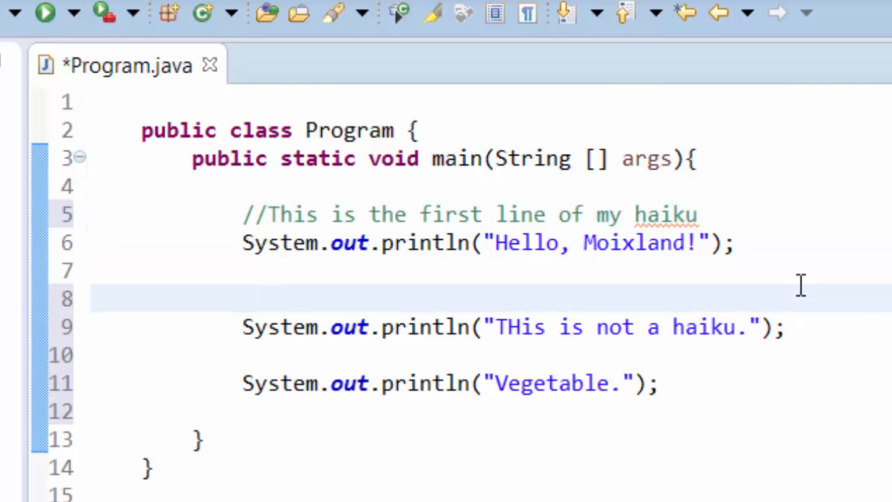
Add comments //This is the second line of my haiku and //None this is seen by the computer
{"action": "type", "text": "//This is the"}
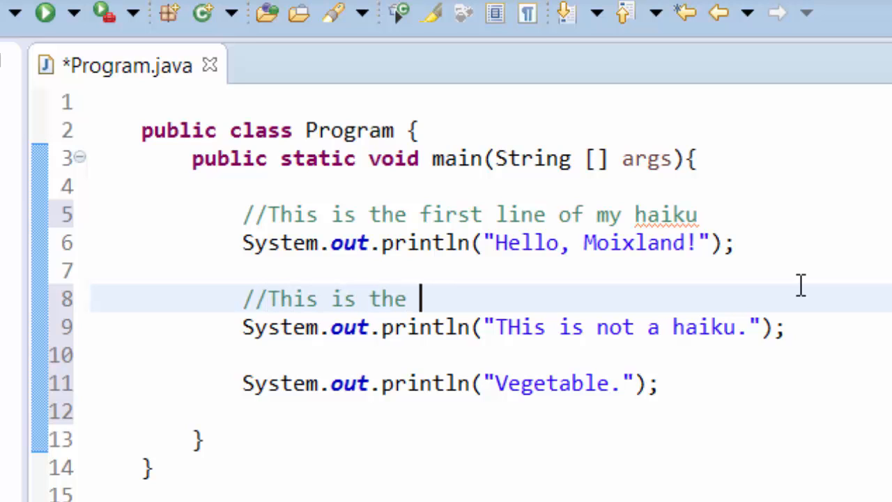
{"action": "type", "text": "second line of my hai"}
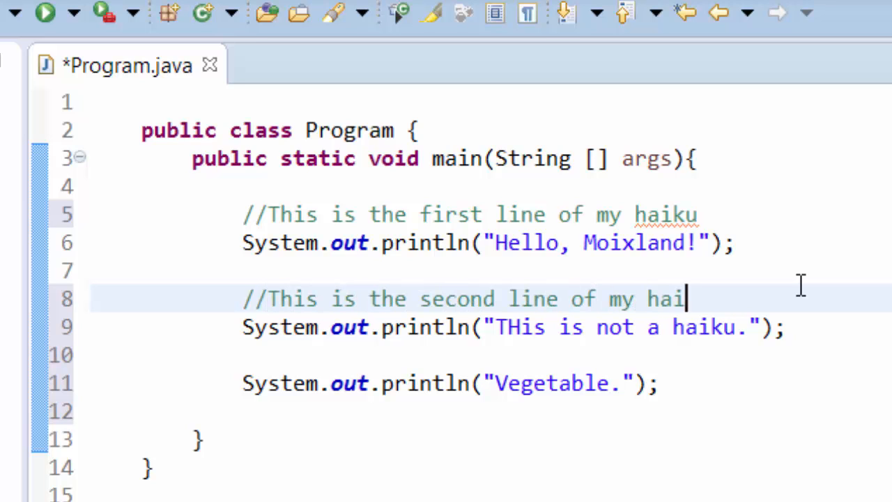
{"action": "type", "text": "ku"}
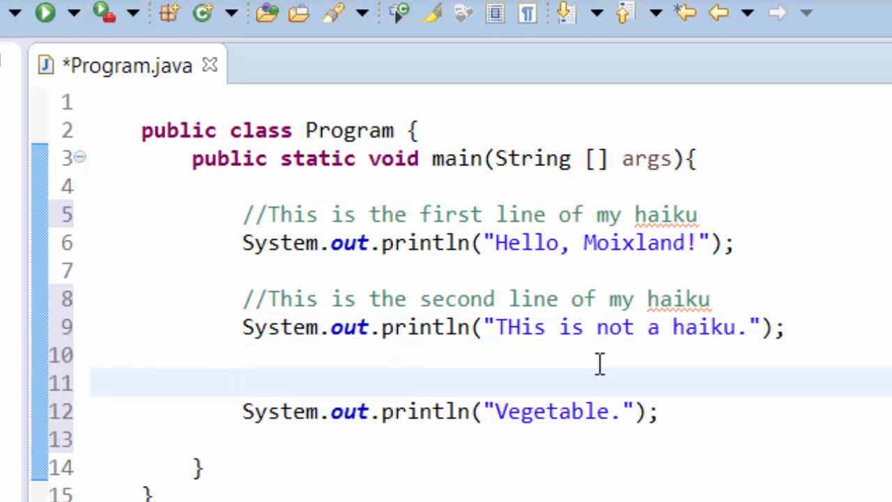
{"action": "type", "text": "//None of h"}
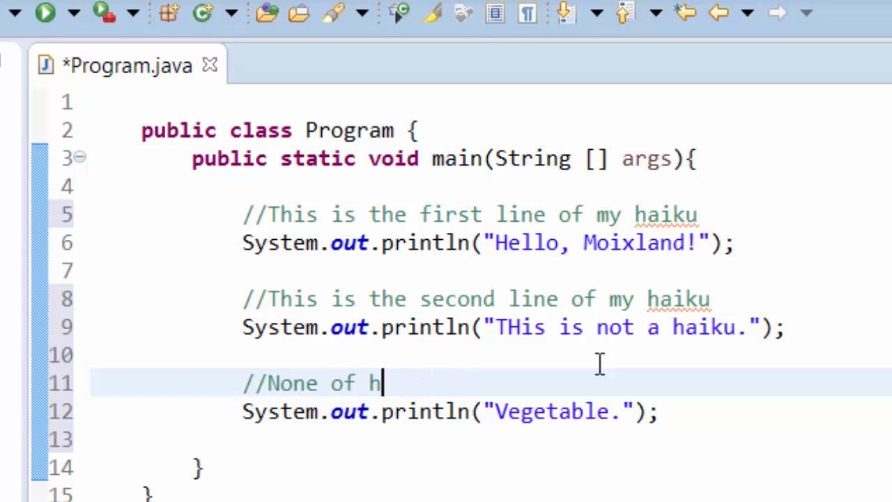
{"action": "type", "text": "this is seen by"}
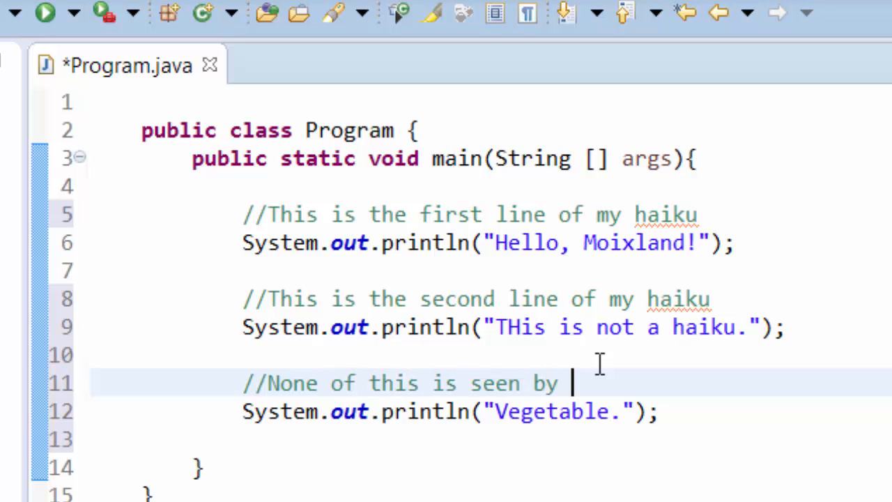
{"action": "type", "text": "the computer"}
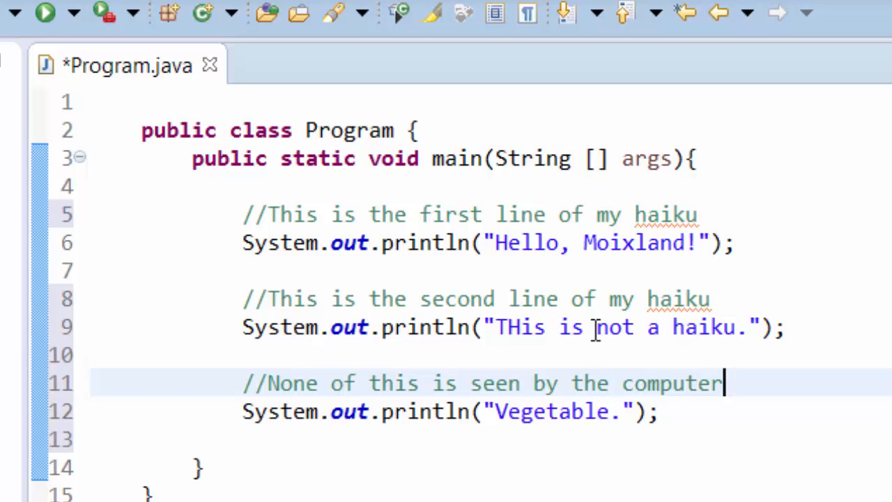
{"action": "mouse_move", "coordinate": [694, 449]}
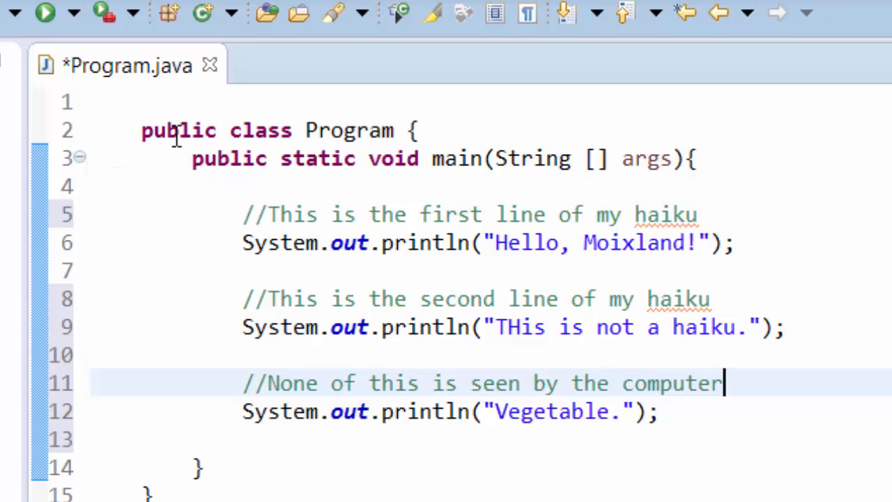
{"action": "mouse_move", "coordinate": [198, 159]}
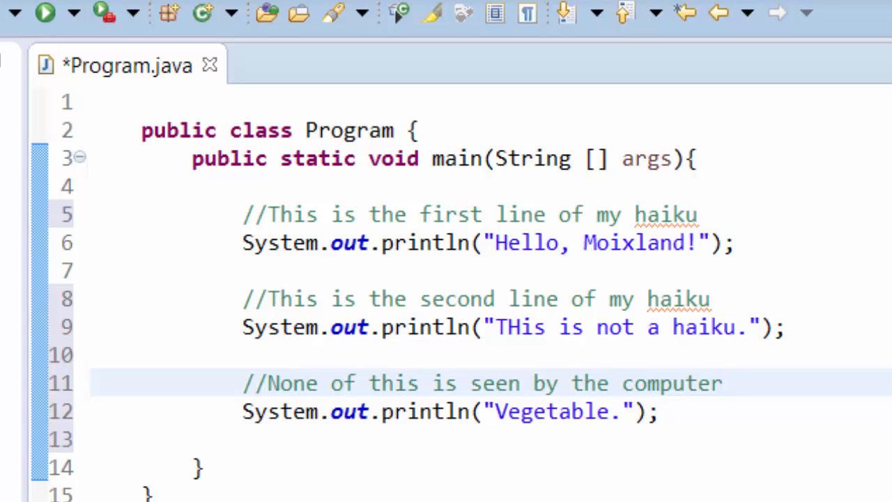
{"action": "left_click", "coordinate": [722, 382]}
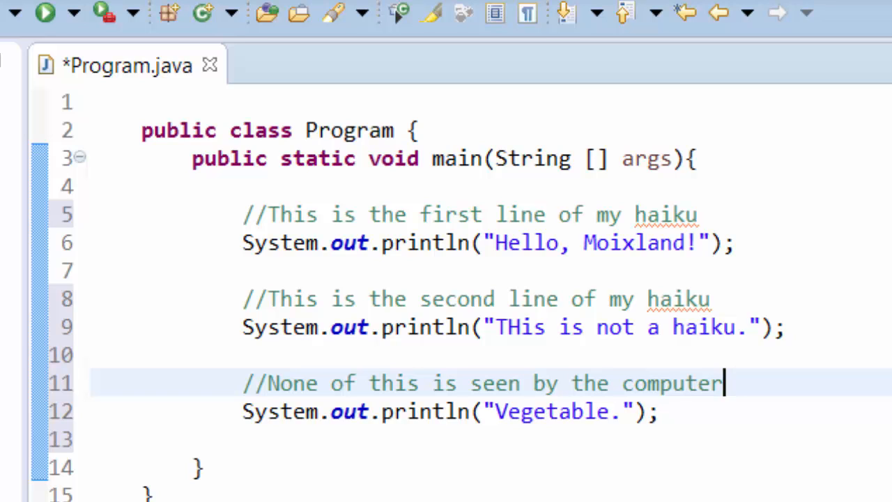
{"action": "mouse_move", "coordinate": [212, 407]}
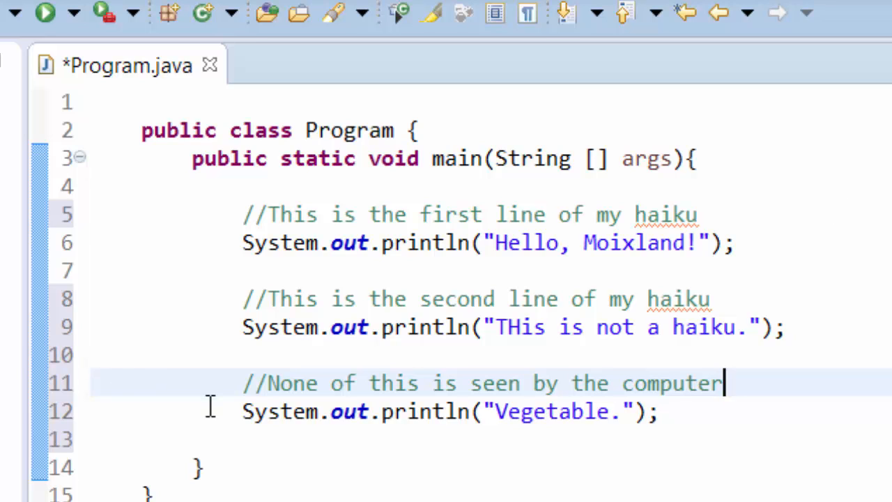
Strip all indentation and blank lines so every line sits at the left margin
{"action": "key", "text": "Delete"}
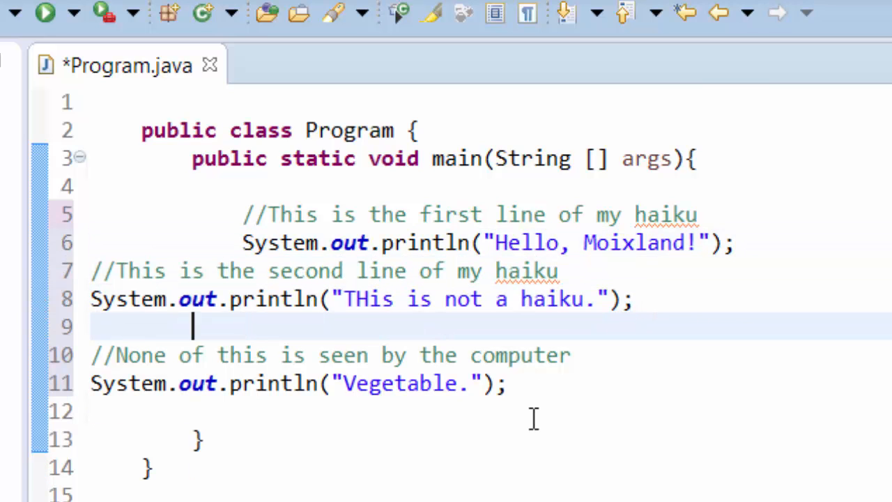
{"action": "key", "text": "Backspace"}
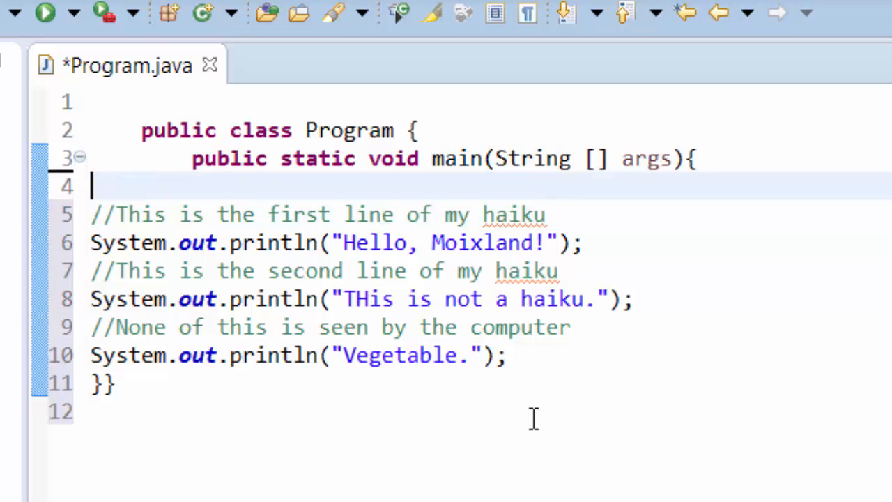
{"action": "key", "text": "BackSpace"}
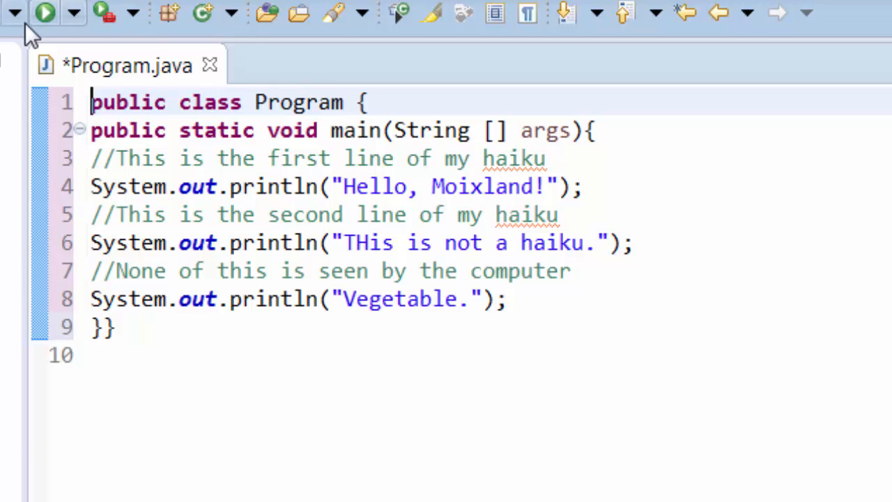
Save Program.java and run it, printing the three haiku lines in the console
{"action": "left_click", "coordinate": [45, 13]}
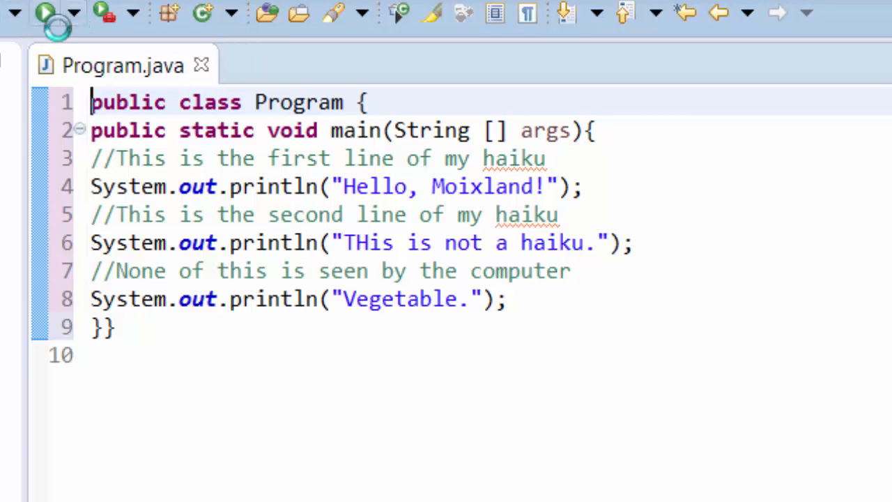
{"action": "left_click", "coordinate": [44, 13]}
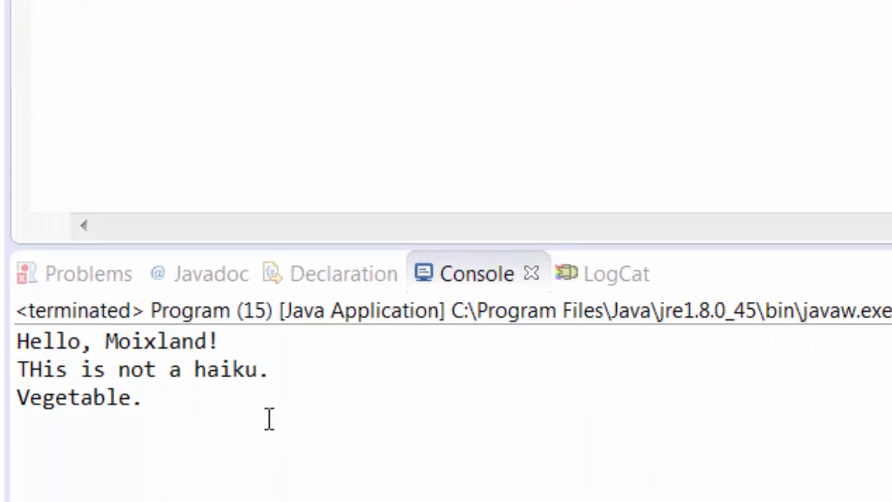
{"action": "mouse_move", "coordinate": [256, 421]}
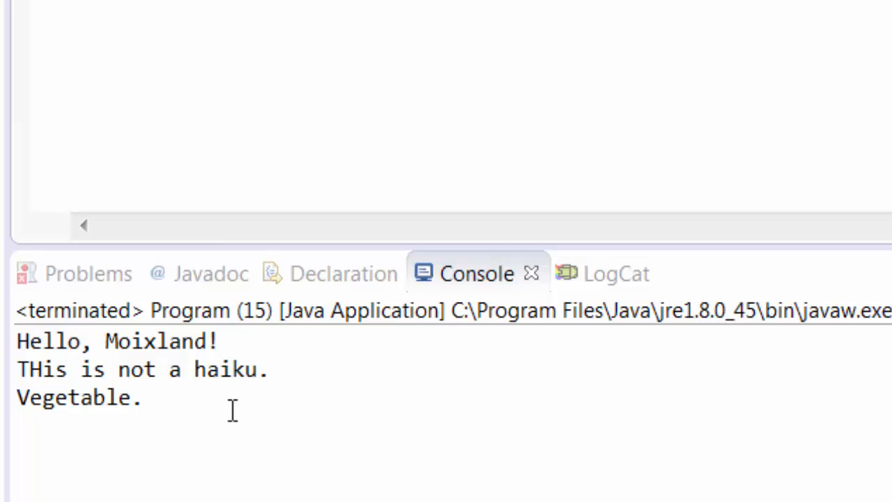
{"action": "mouse_move", "coordinate": [231, 387]}
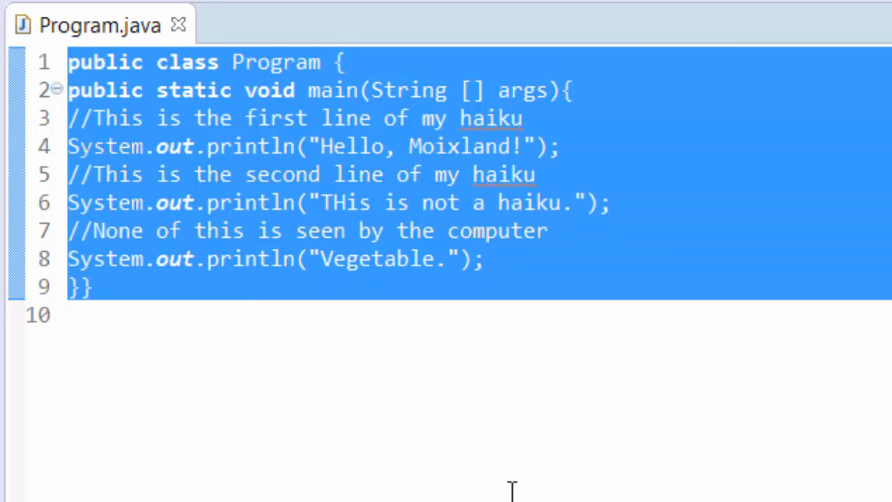
Manually indent the method, comment and println lines with Tab
{"action": "left_click", "coordinate": [104, 91]}
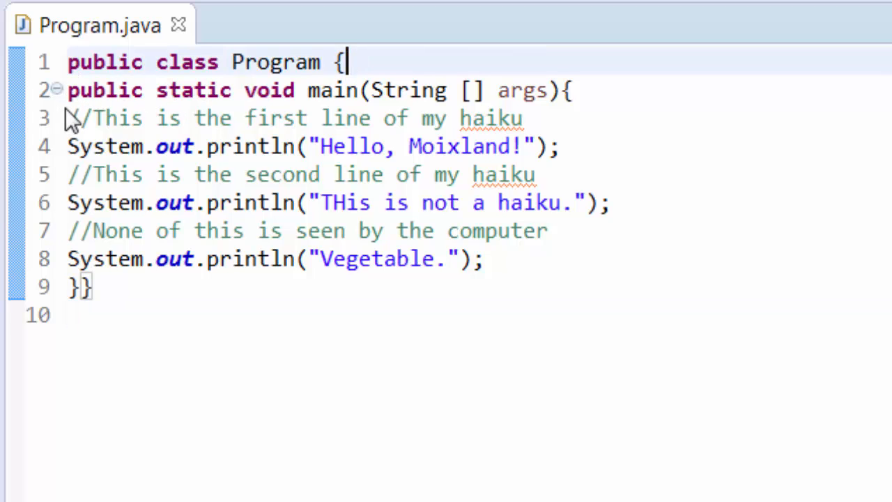
{"action": "left_click", "coordinate": [342, 89]}
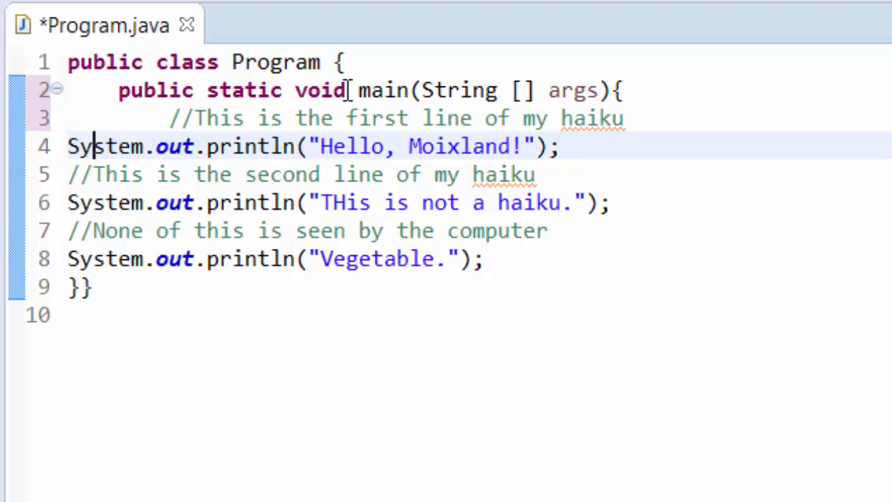
{"action": "key", "text": "Tab"}
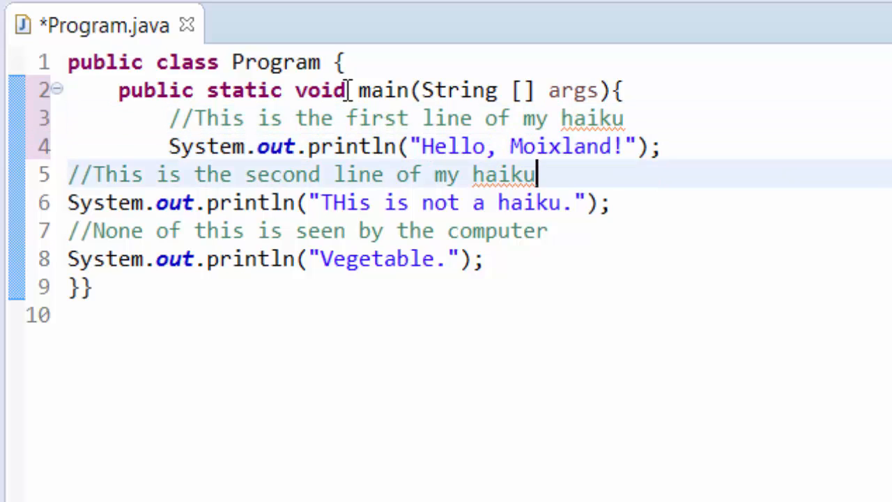
{"action": "left_click", "coordinate": [128, 174]}
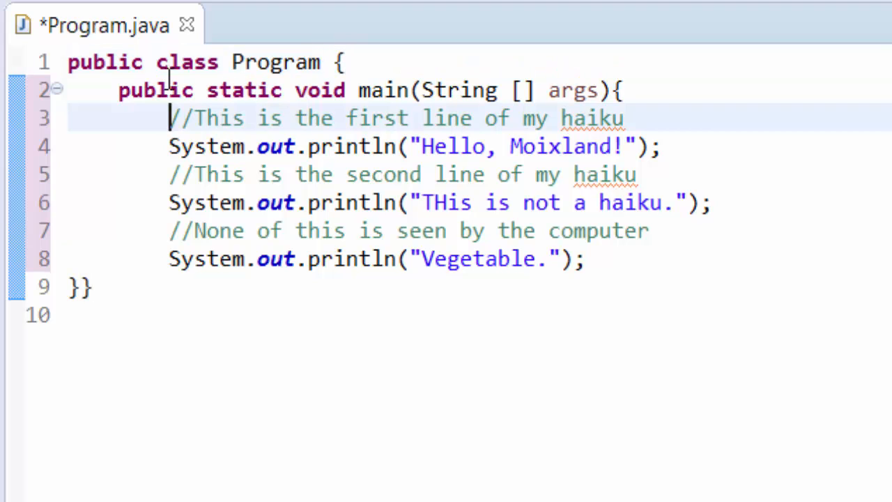
Split the closing braces, then revert to flush-left code with an empty first line
{"action": "left_click", "coordinate": [555, 89]}
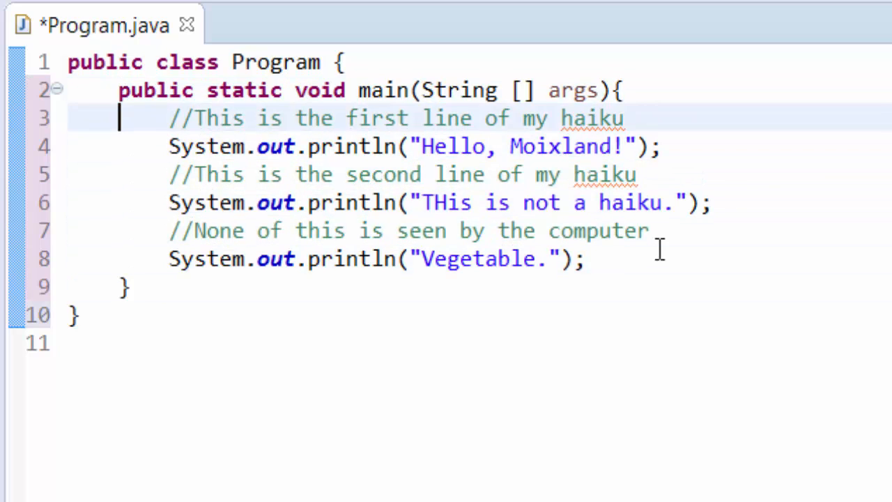
{"action": "left_click", "coordinate": [169, 257]}
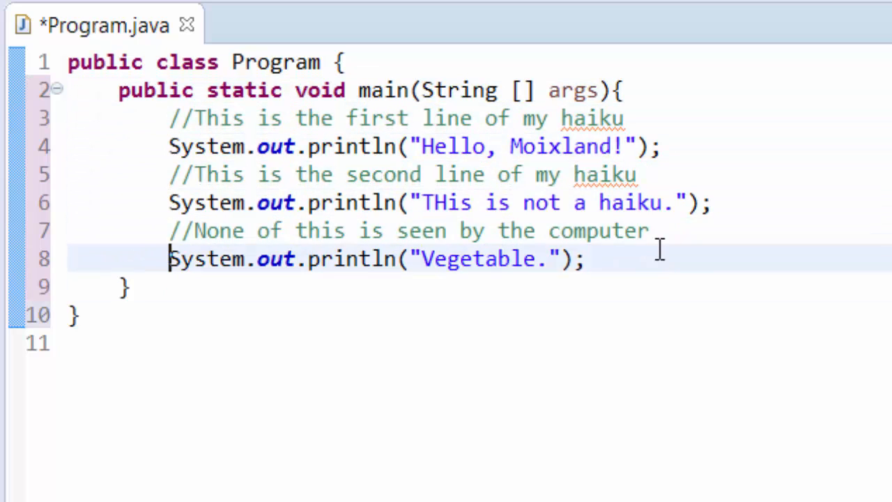
{"action": "left_click", "coordinate": [170, 174]}
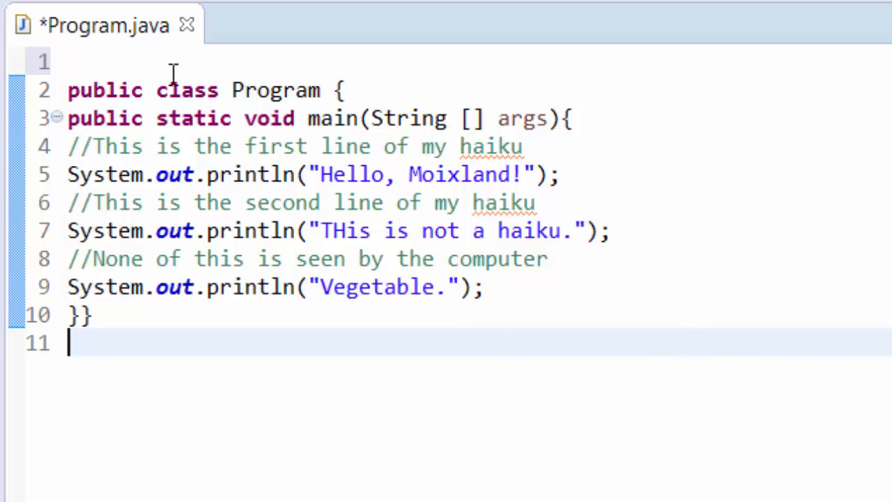
Auto-correct indentation of all code via Source > Correct Indentation
{"action": "left_click", "coordinate": [37, 17]}
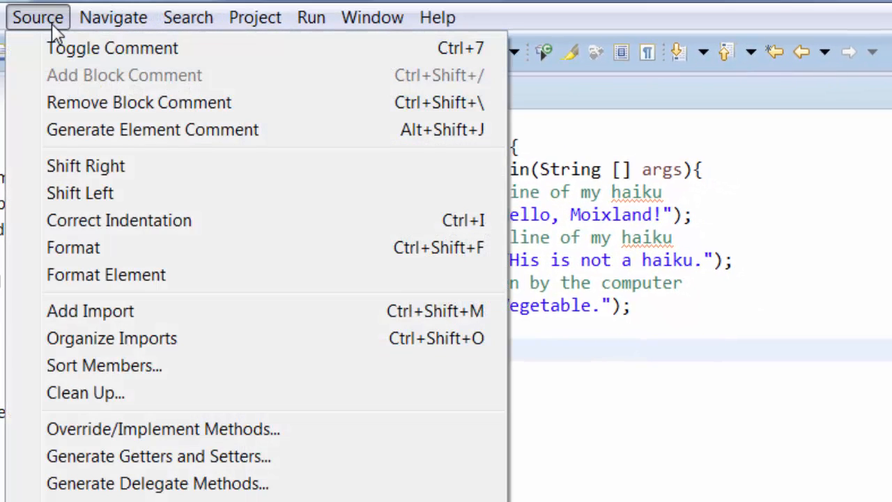
{"action": "mouse_move", "coordinate": [128, 220]}
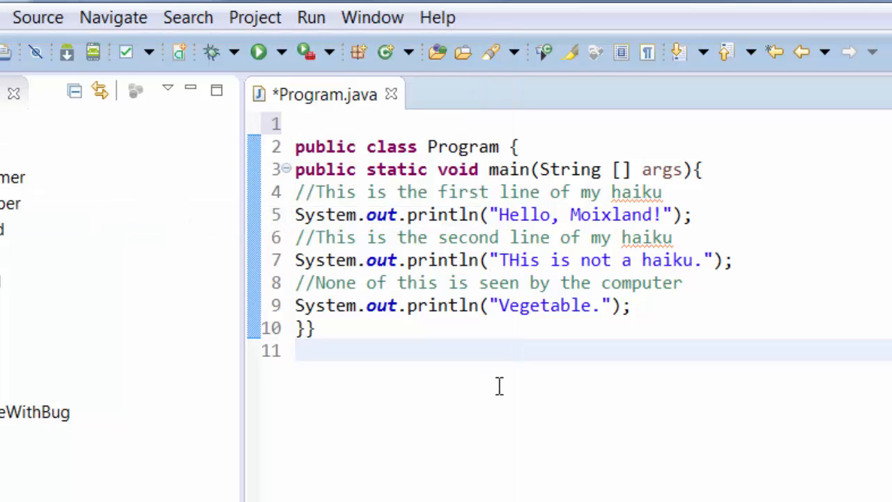
{"action": "key", "text": "ctrl+a"}
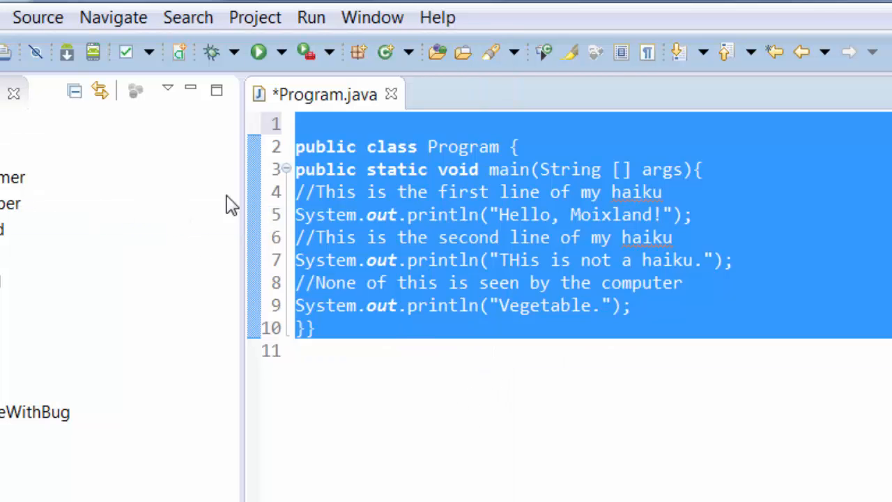
{"action": "left_click", "coordinate": [36, 17]}
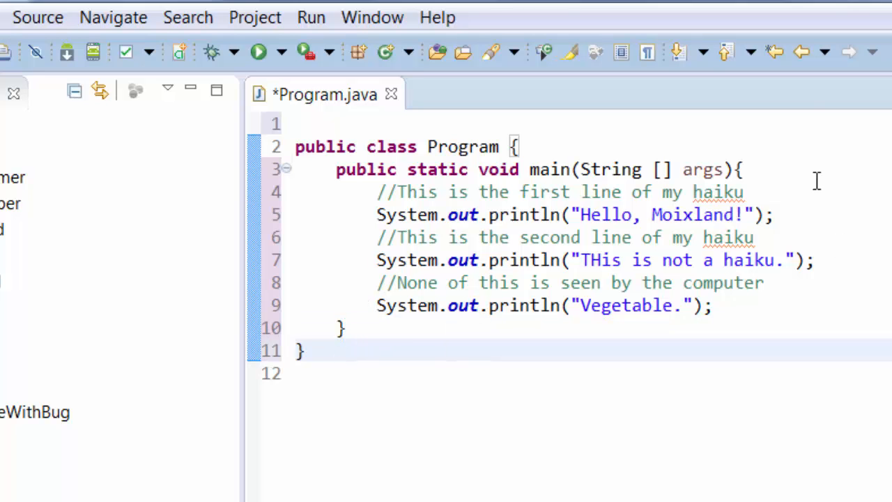
{"action": "left_click", "coordinate": [488, 215]}
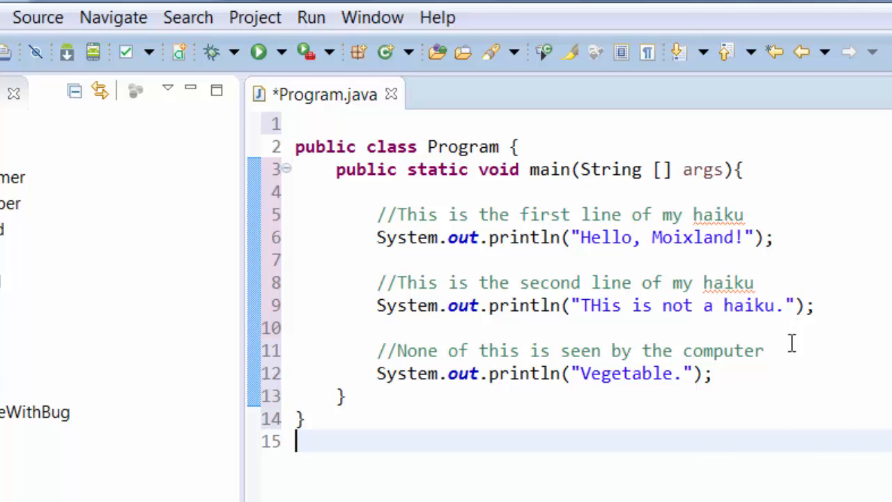
{"action": "mouse_move", "coordinate": [819, 333]}
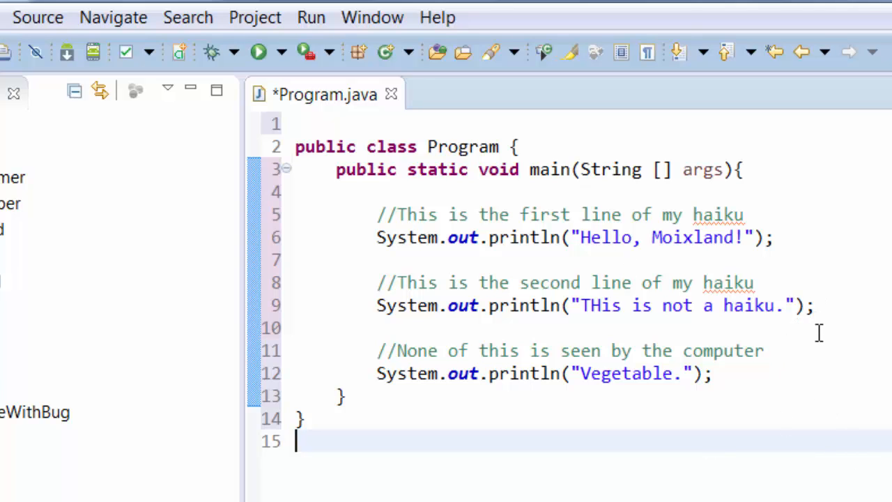
{"action": "mouse_move", "coordinate": [821, 343]}
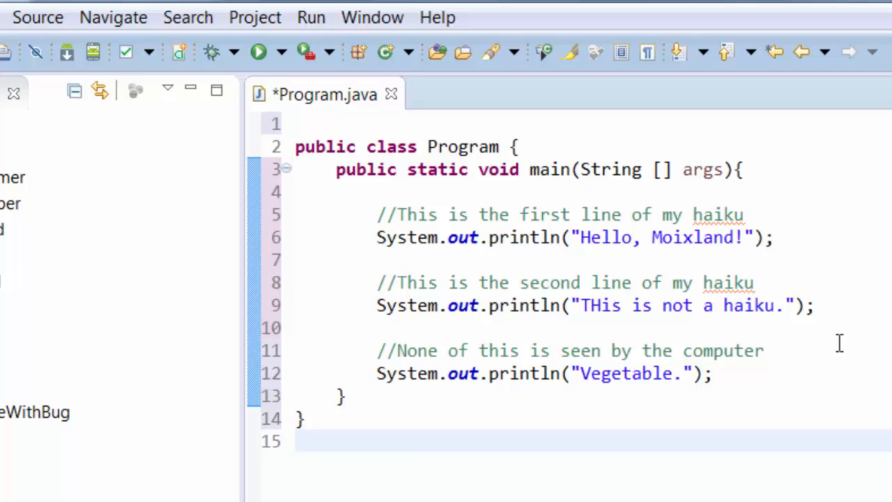
{"action": "mouse_move", "coordinate": [865, 367]}
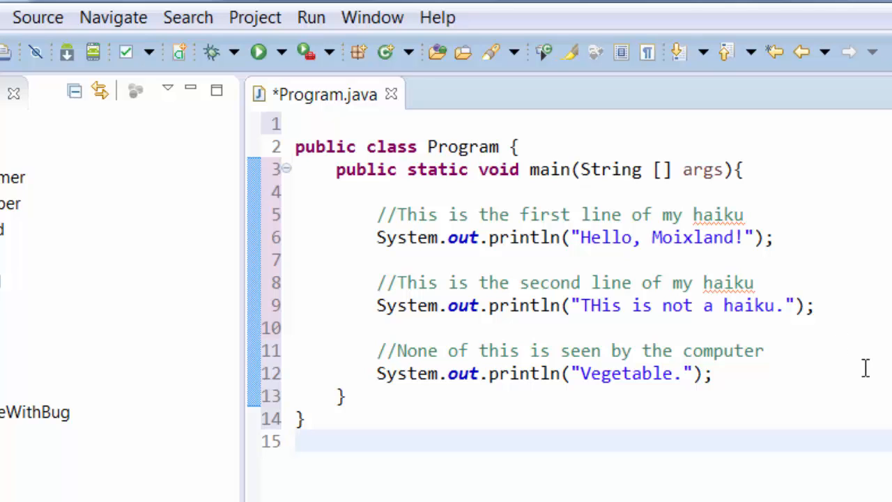